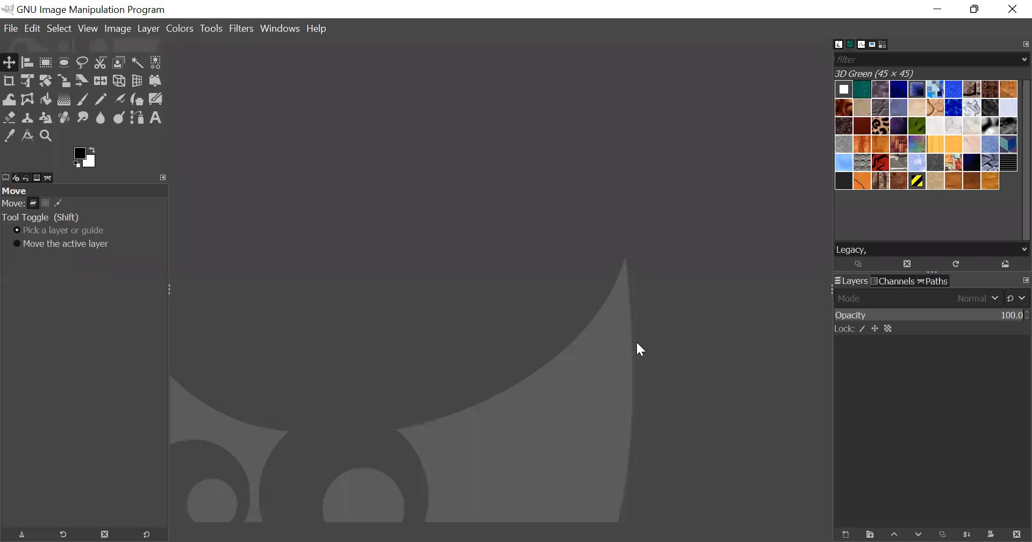
mouse_move(110, 205)
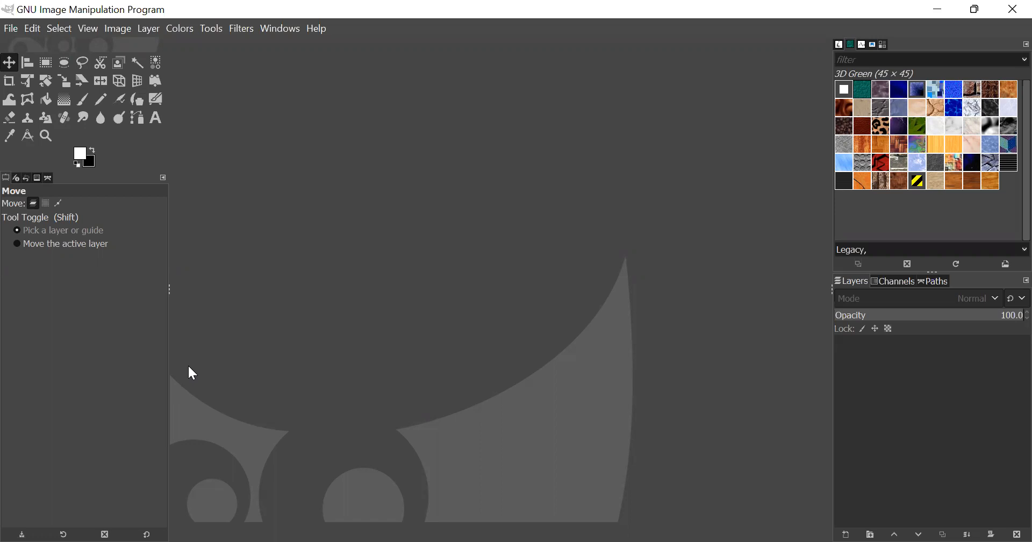
mouse_move(156, 329)
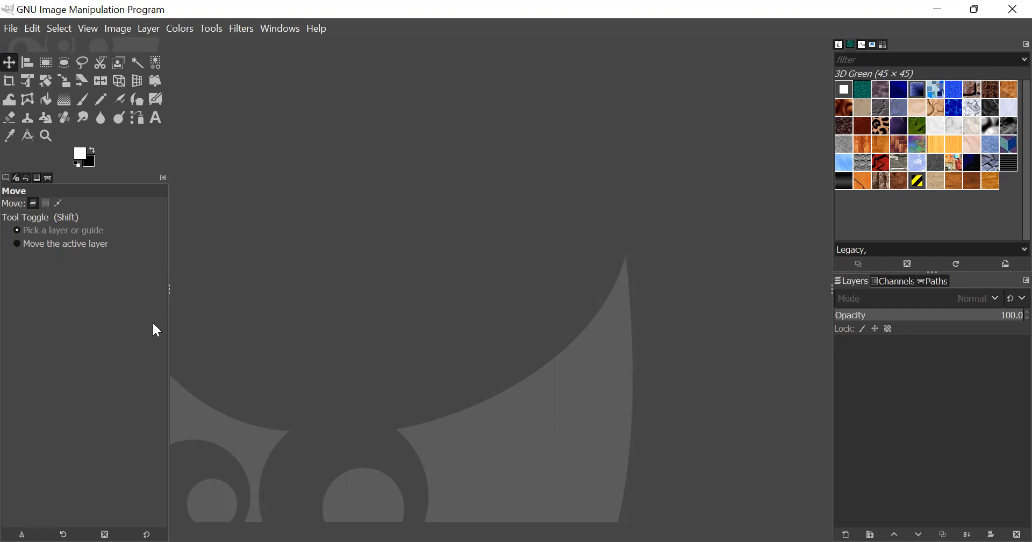
Create a new 1280 × 1000 px image filled black on a single Background layer.
click(18, 29)
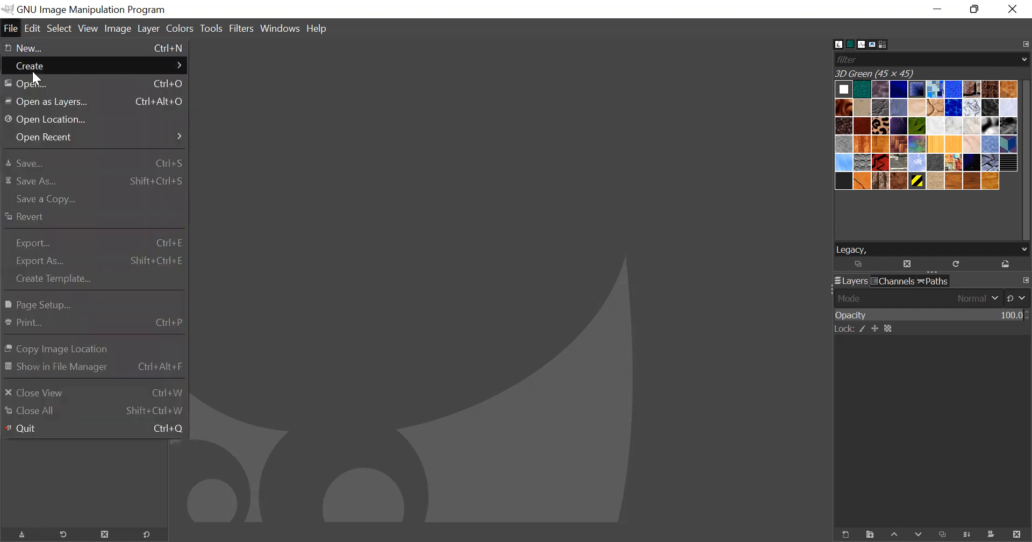
mouse_move(33, 67)
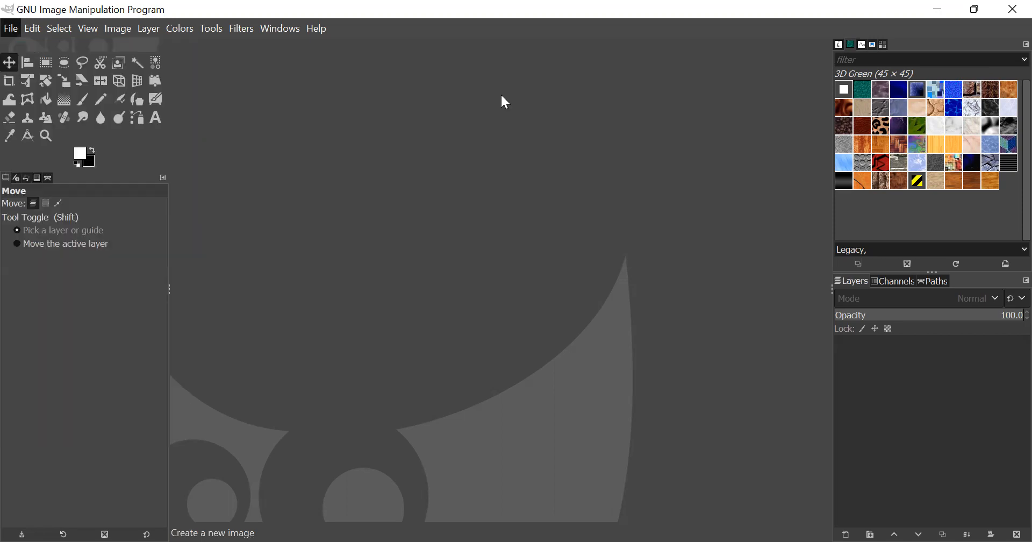
click(10, 29)
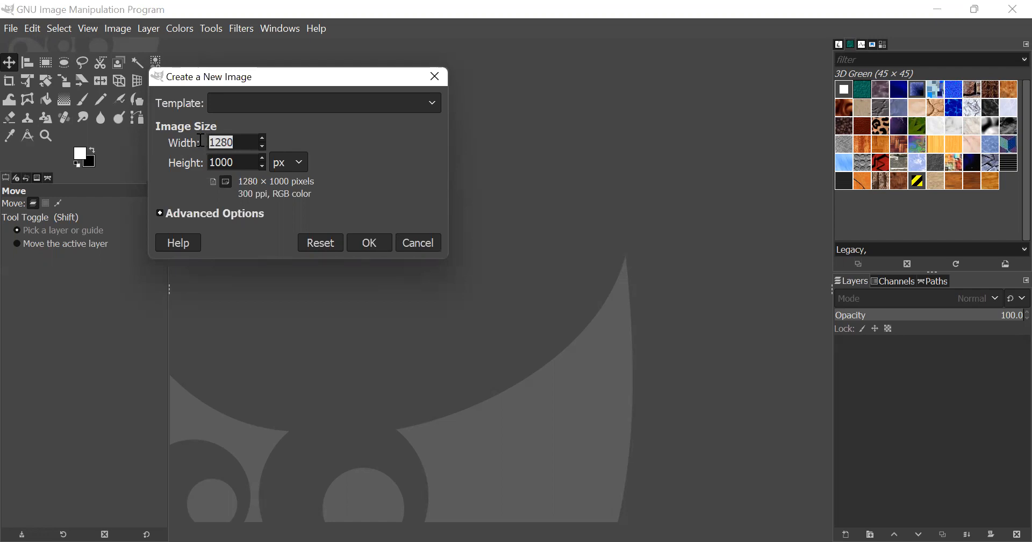
click(233, 163)
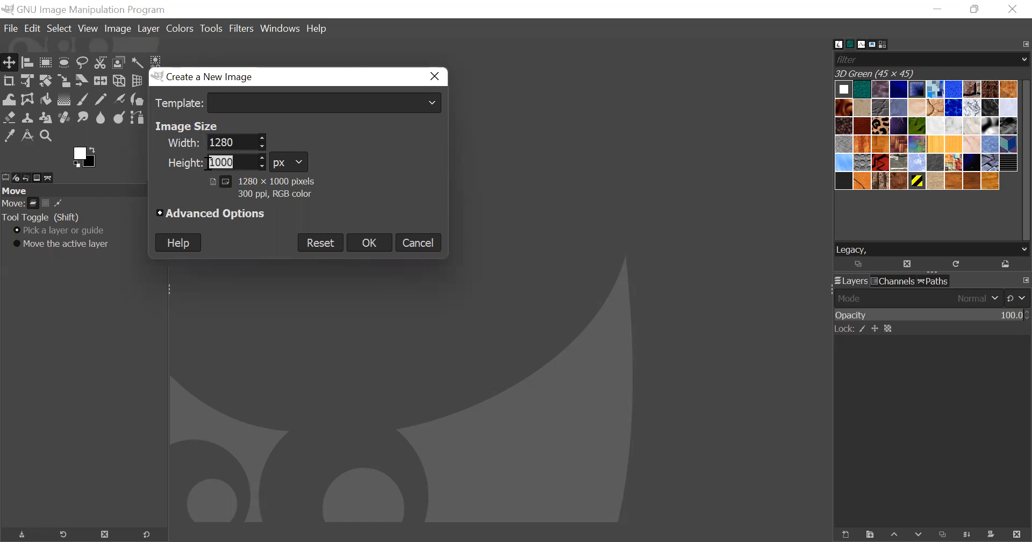
click(369, 243)
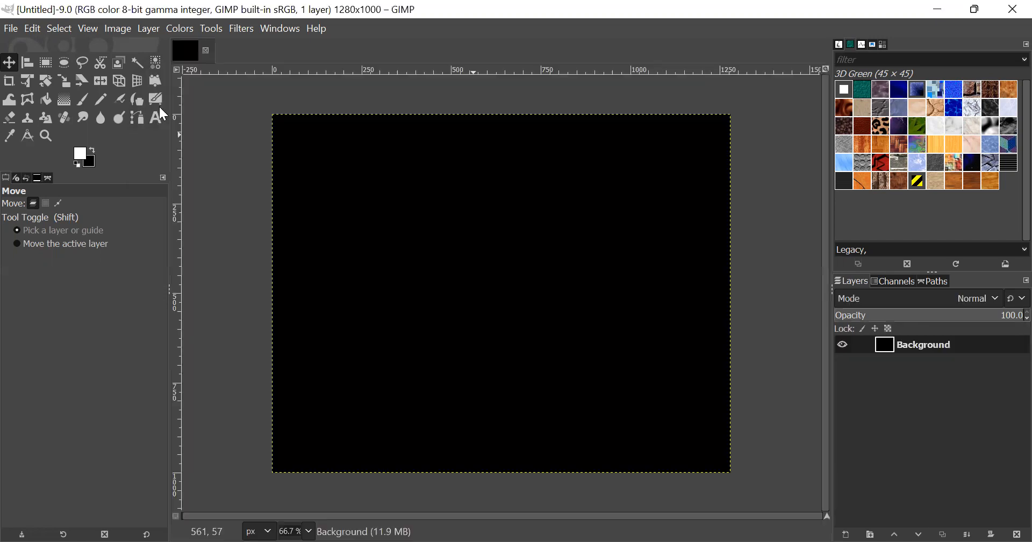
mouse_move(340, 347)
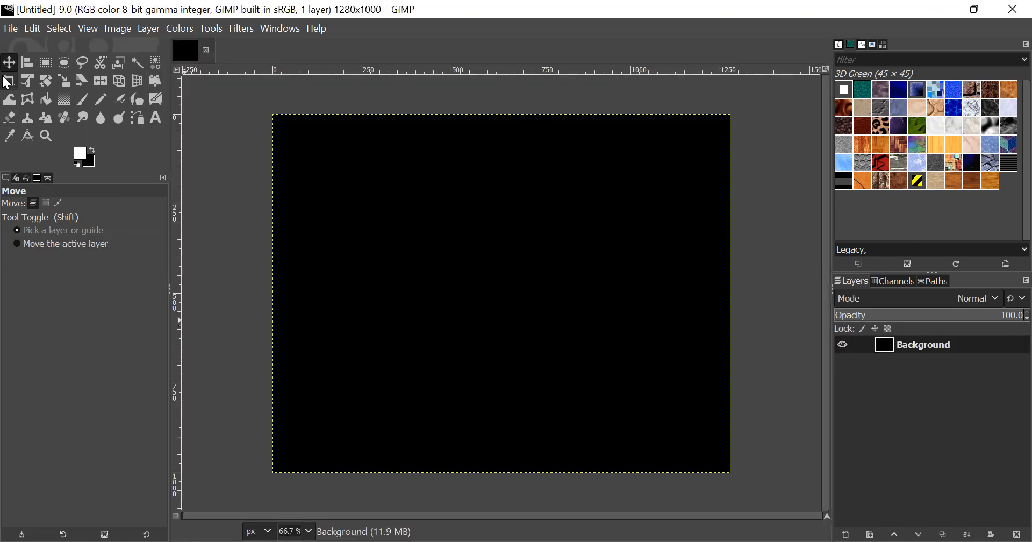
Import Man Image.jpg from Downloads as its own layer above the black background.
click(12, 28)
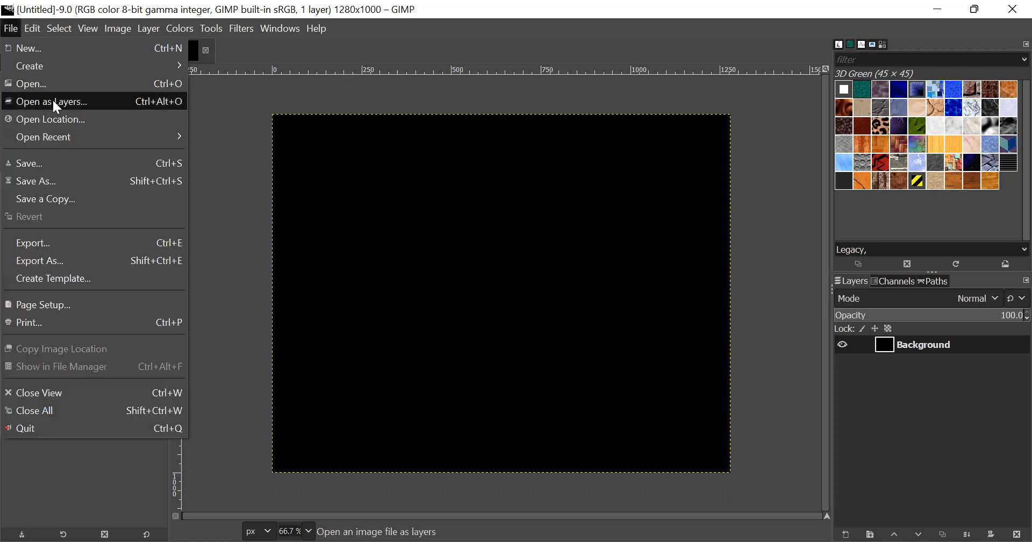
click(51, 101)
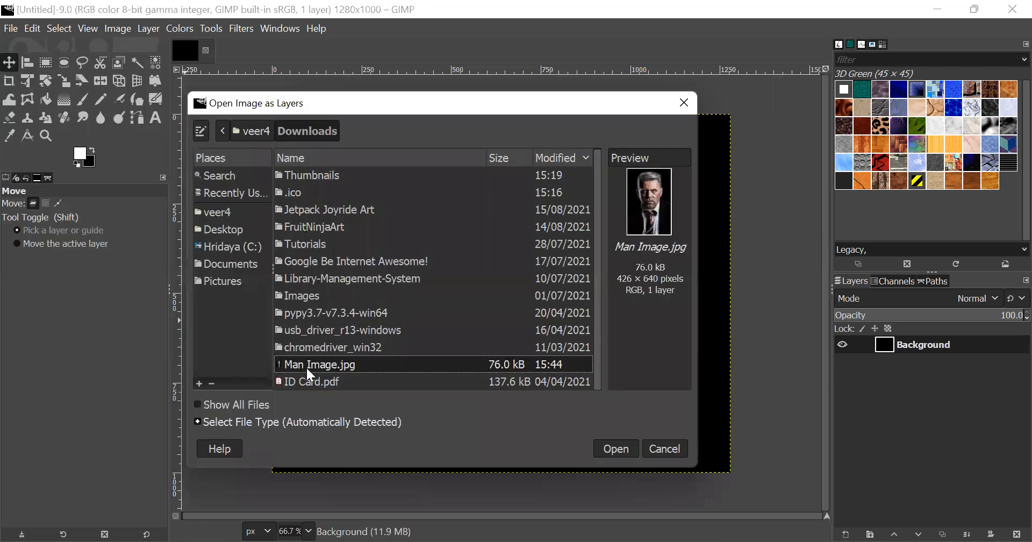
mouse_move(651, 95)
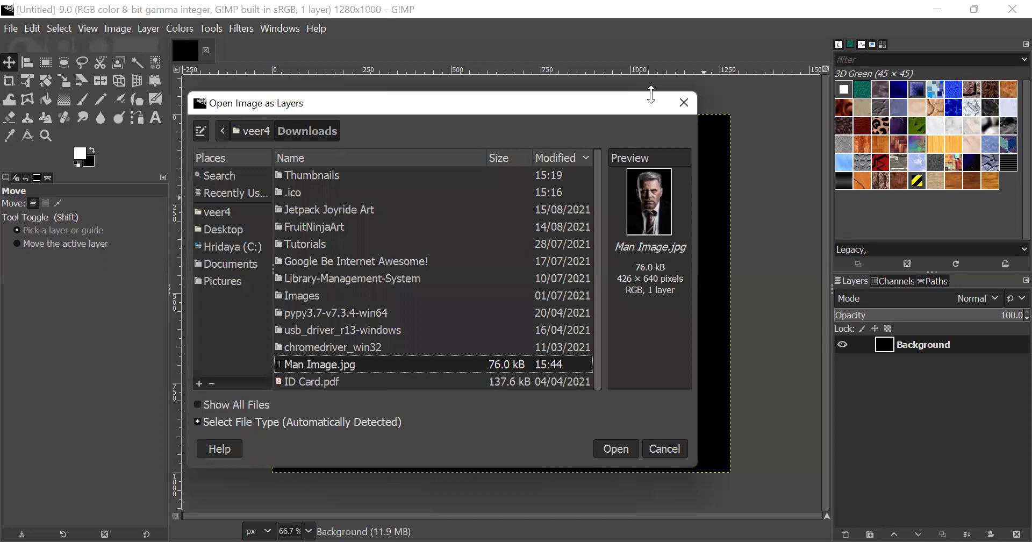
mouse_move(641, 304)
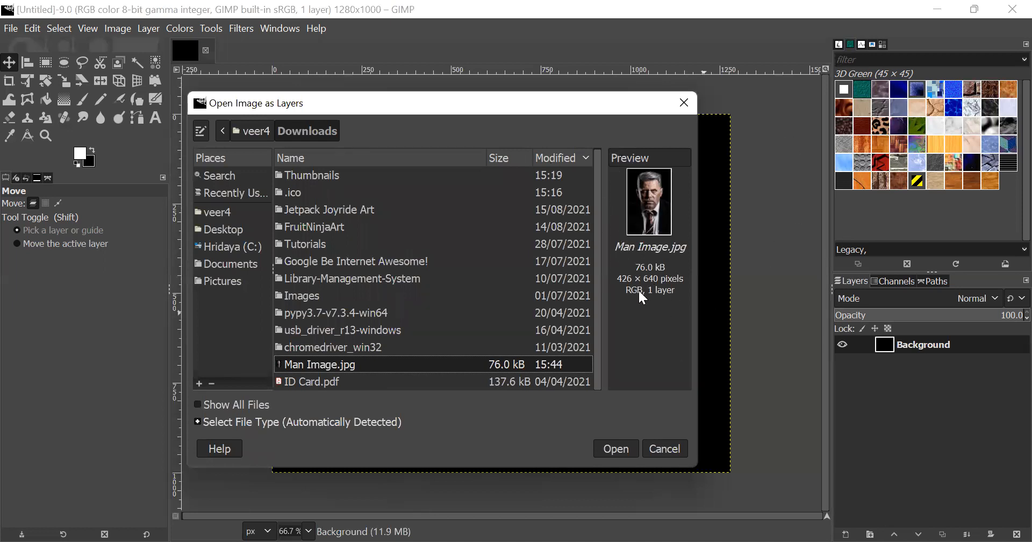
mouse_move(682, 210)
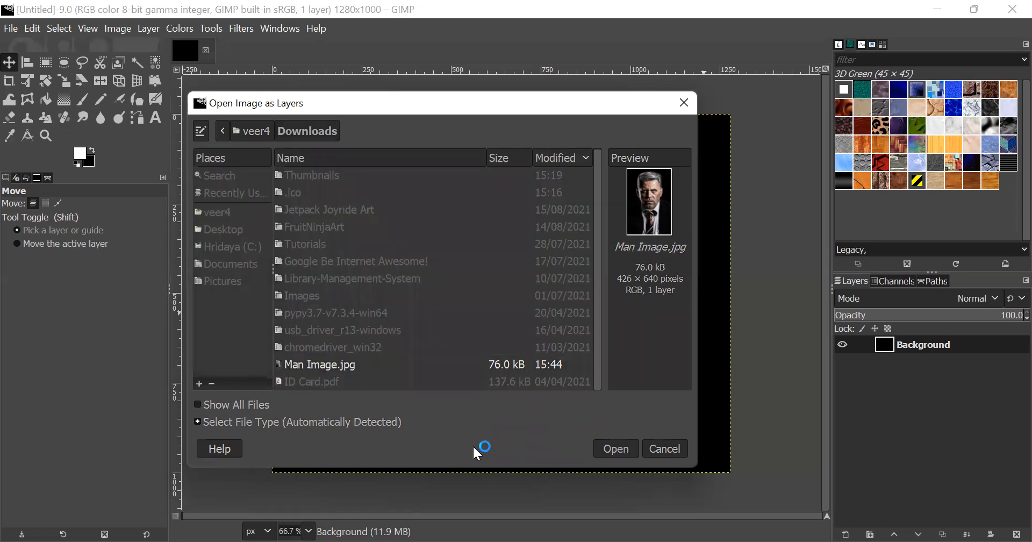
mouse_move(603, 466)
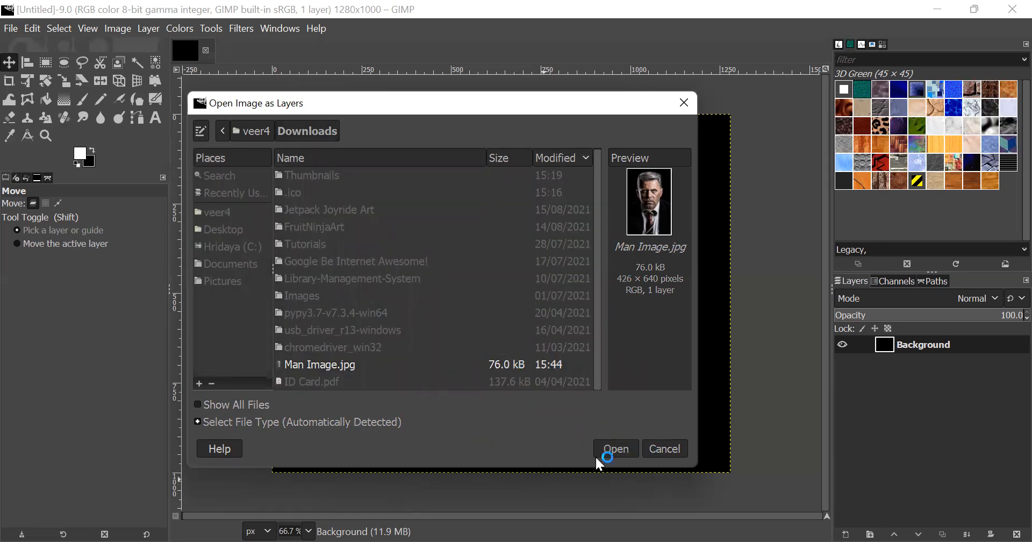
click(616, 448)
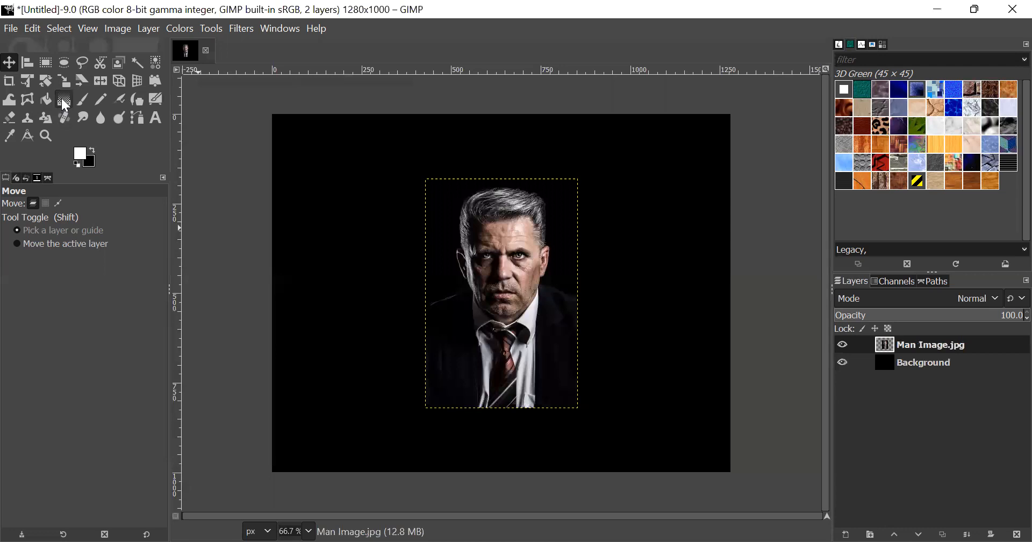
mouse_move(81, 84)
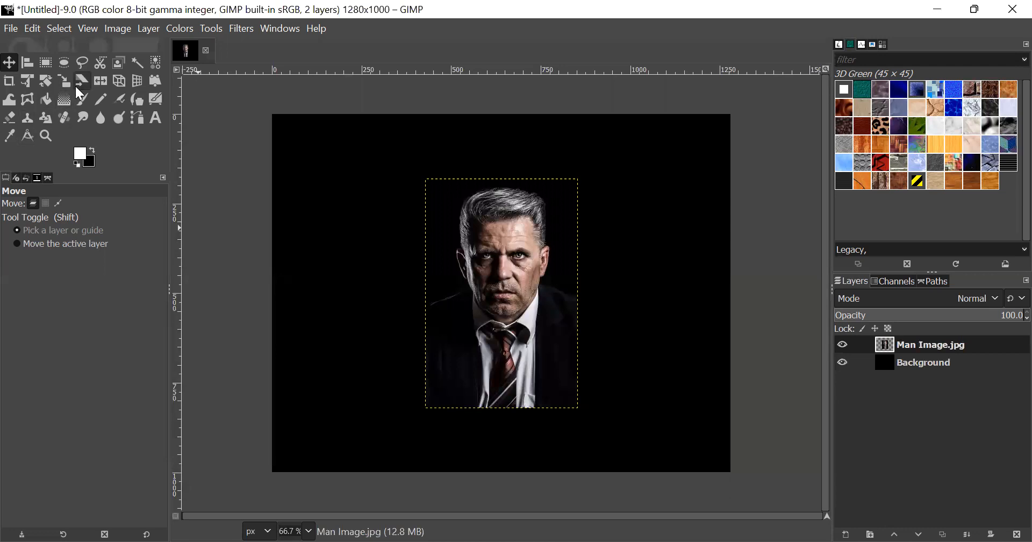
click(64, 81)
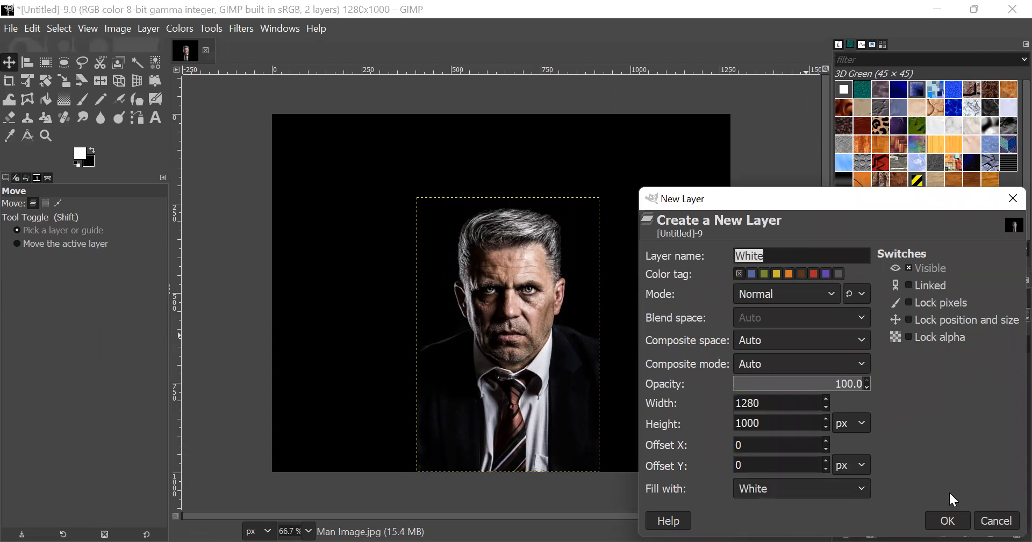
Add a full-canvas layer named White, filled with white, on top of the stack.
click(948, 520)
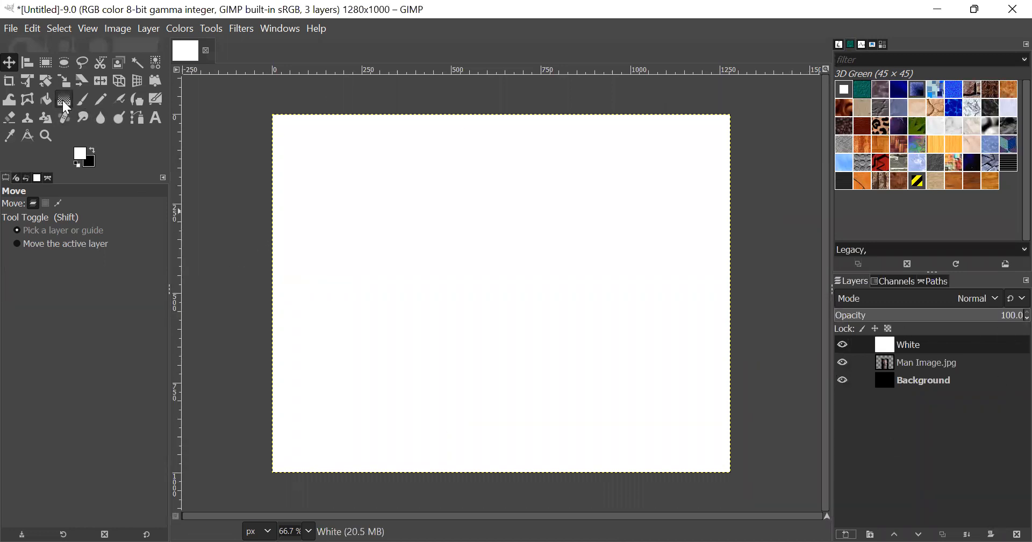
Draw a radial gradient on the White layer, bright centre fading to dark corners, and commit it.
click(63, 99)
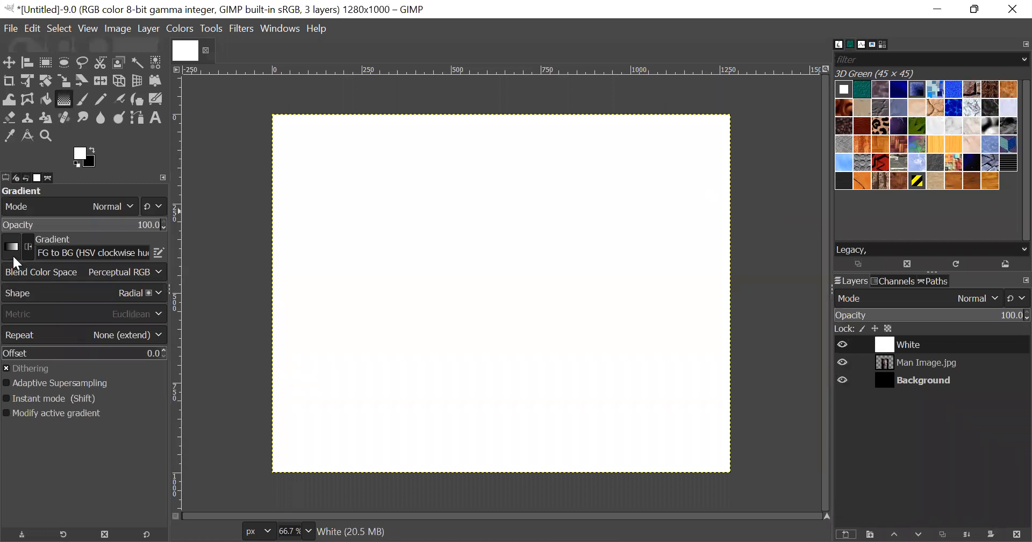
click(11, 252)
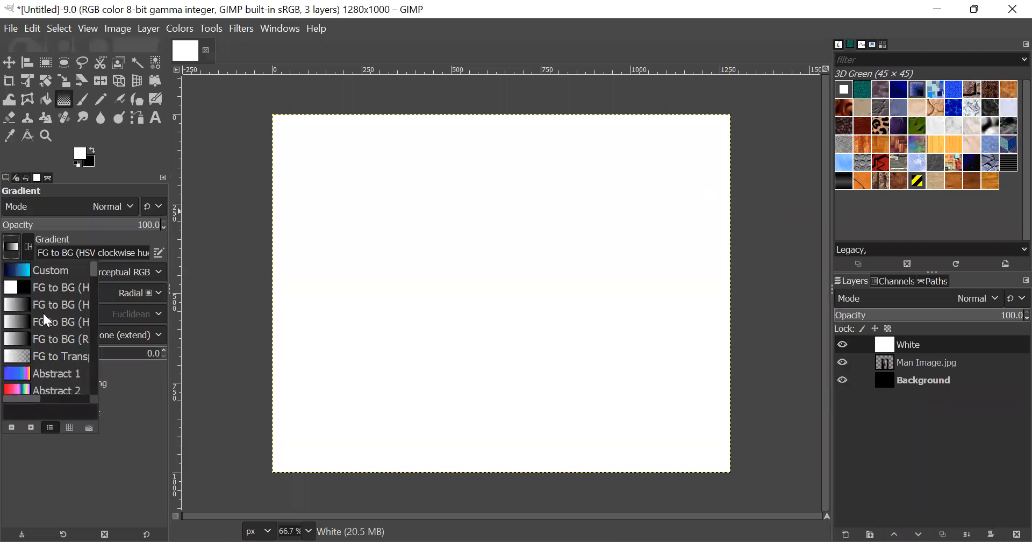
mouse_move(113, 267)
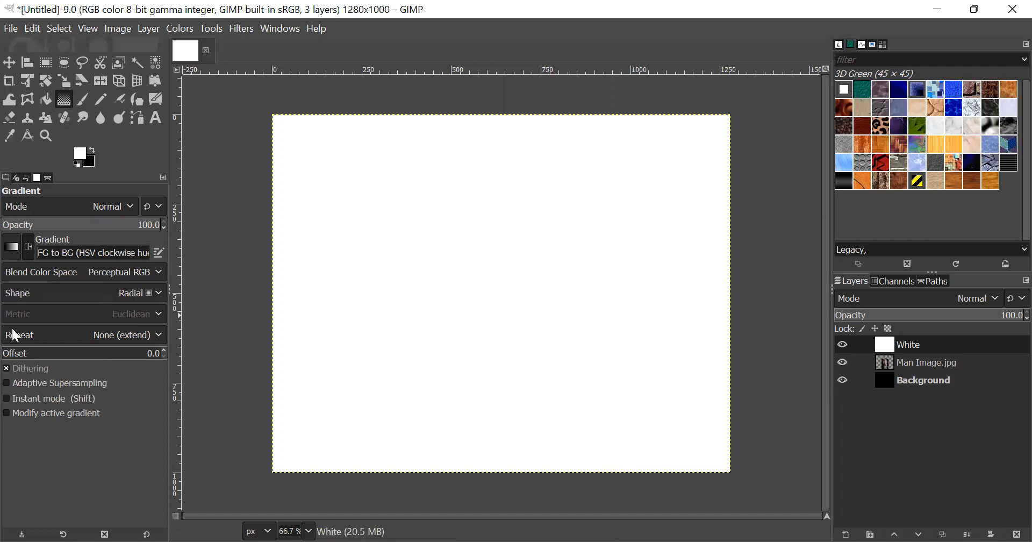
click(95, 150)
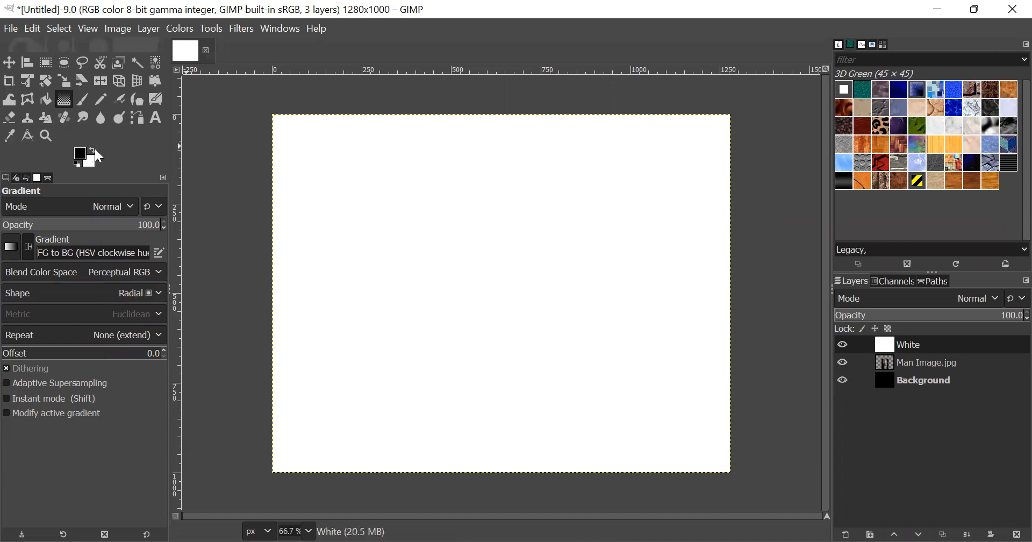
drag(260, 108, 484, 267)
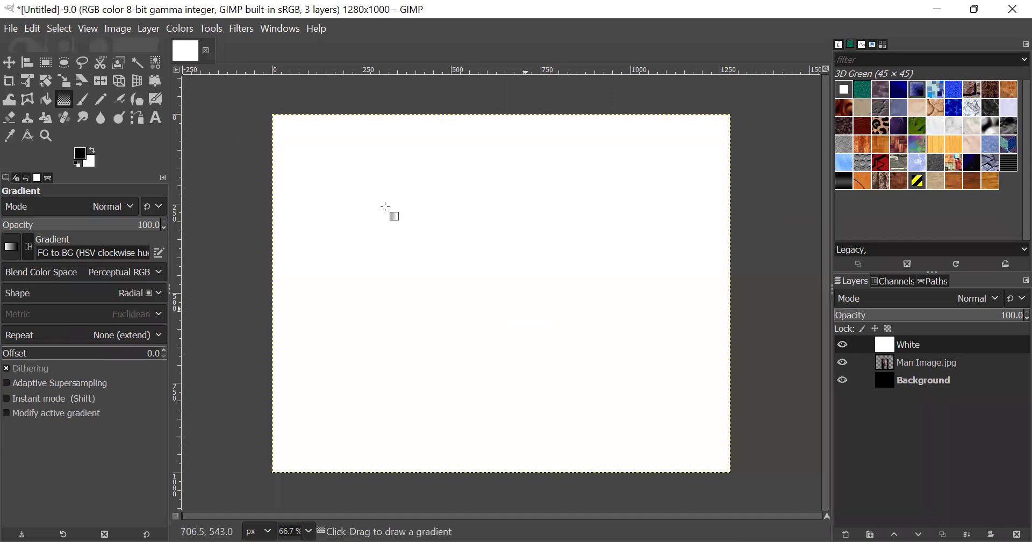
drag(267, 111, 525, 309)
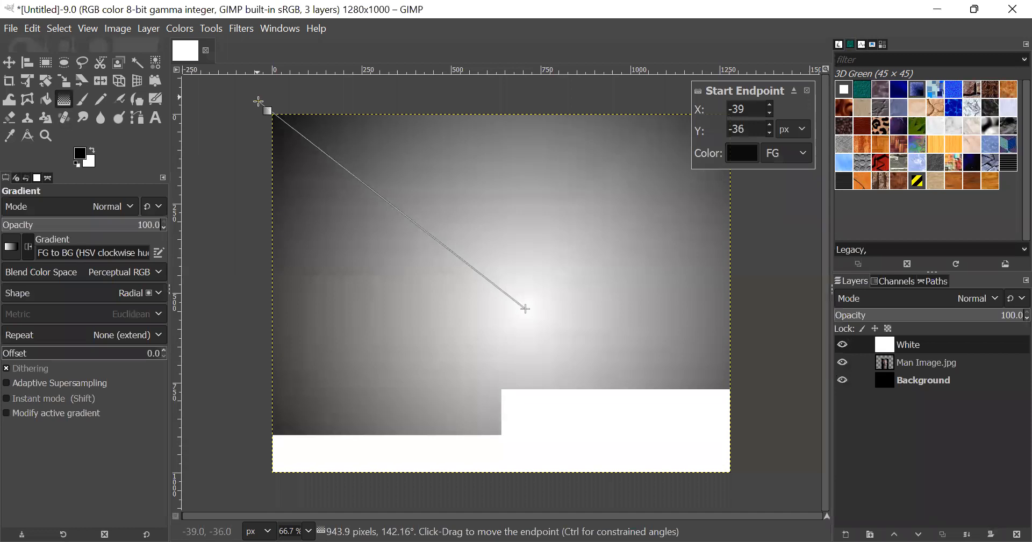
drag(268, 112, 256, 106)
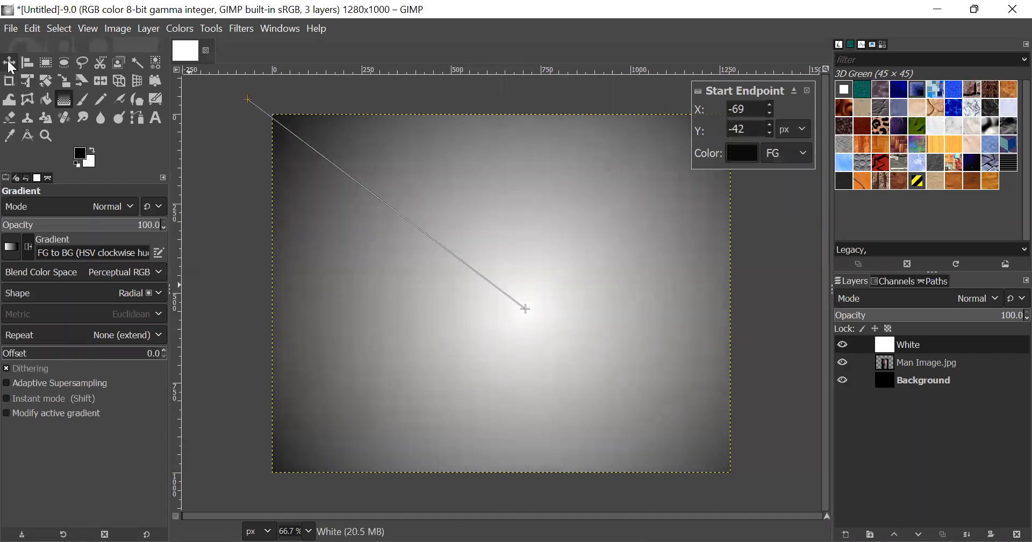
click(11, 73)
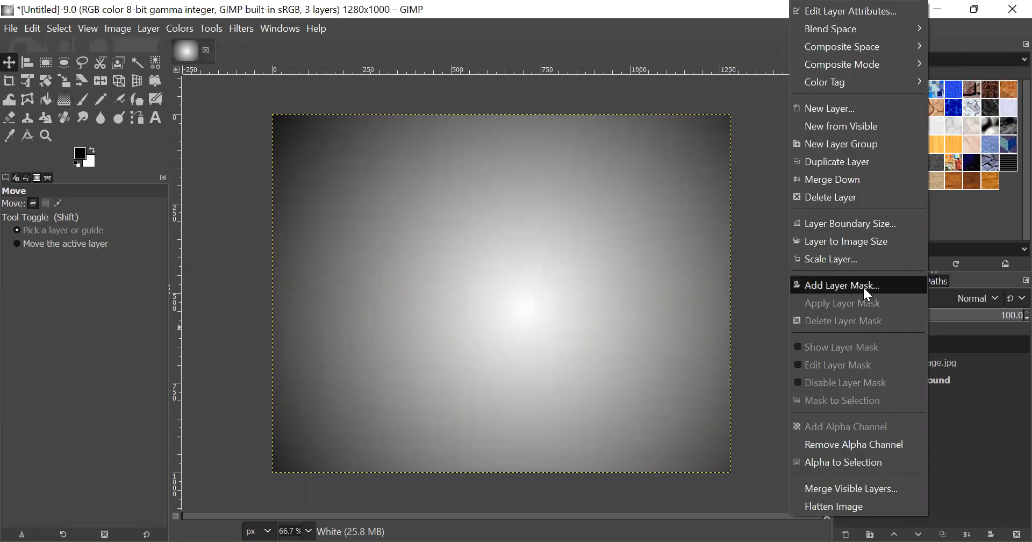
Add a fully opaque white layer mask to the White layer.
click(842, 285)
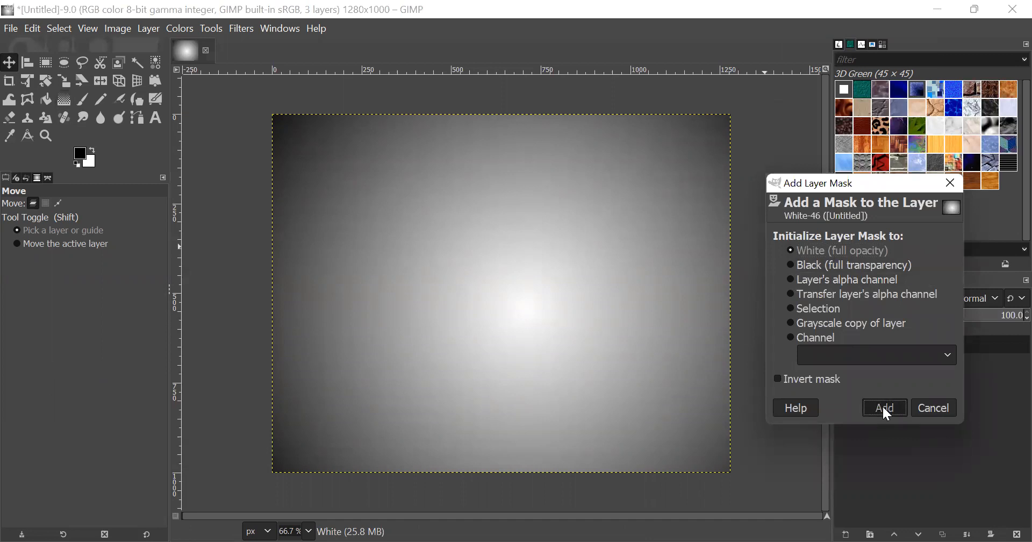
click(884, 408)
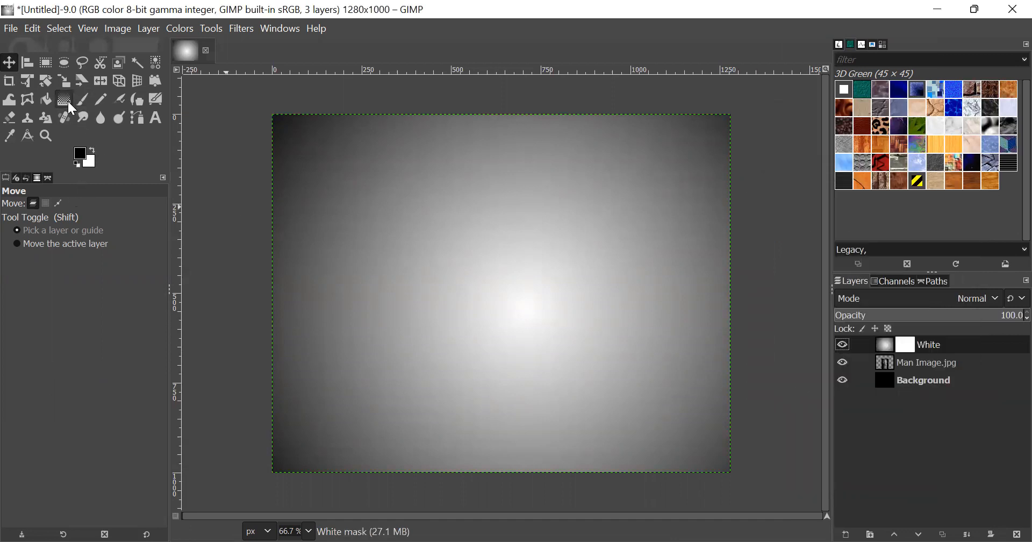
Pick a smoke brush for the Paintbrush and lower the White layer's opacity to 70%.
click(81, 100)
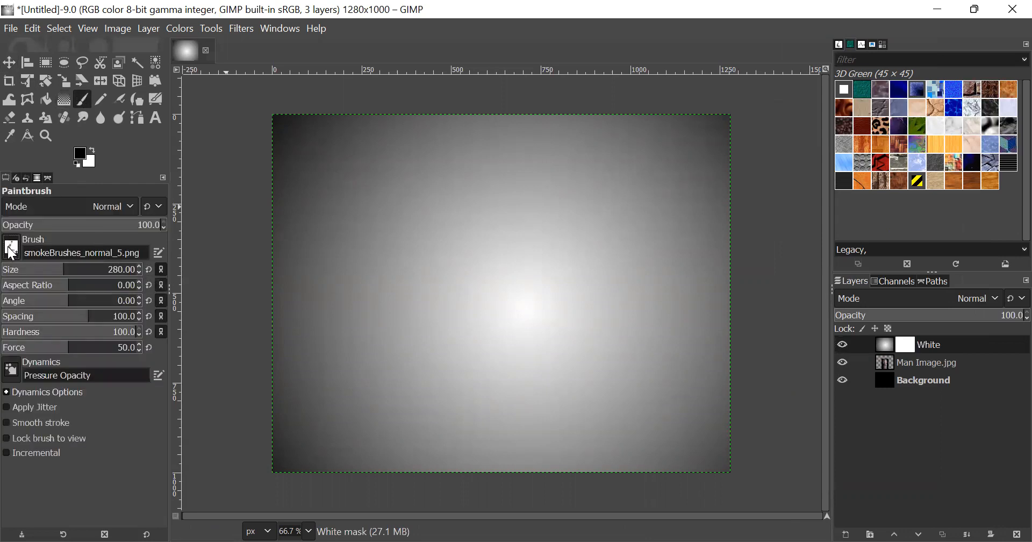
click(10, 250)
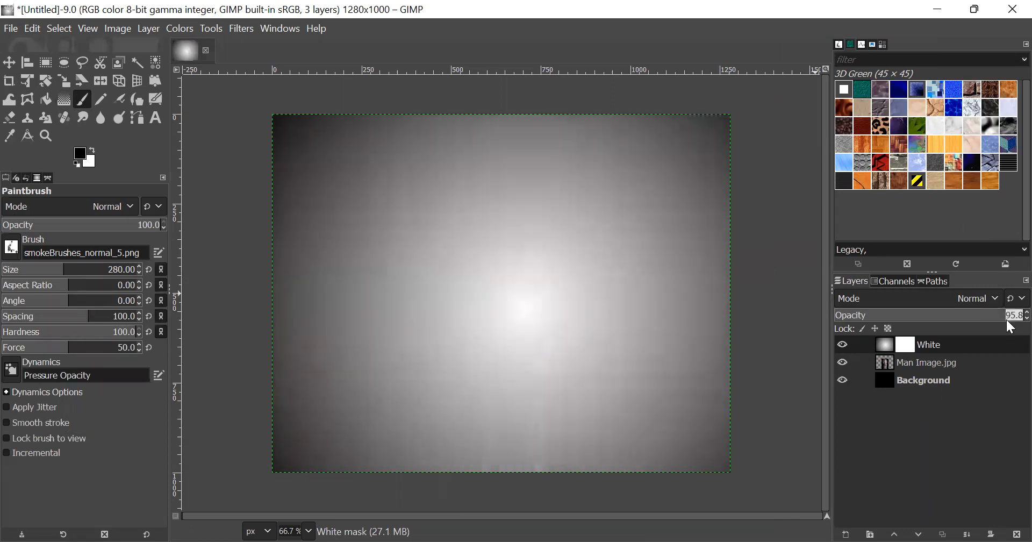
drag(1017, 315, 987, 315)
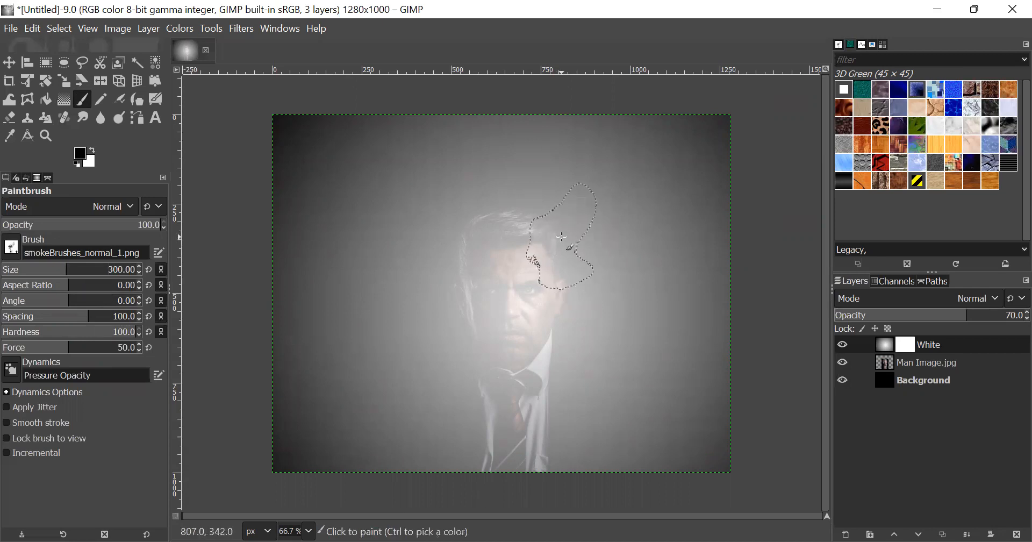
Paint black smoke strokes on the mask along both sides of the face to reveal the portrait.
click(554, 248)
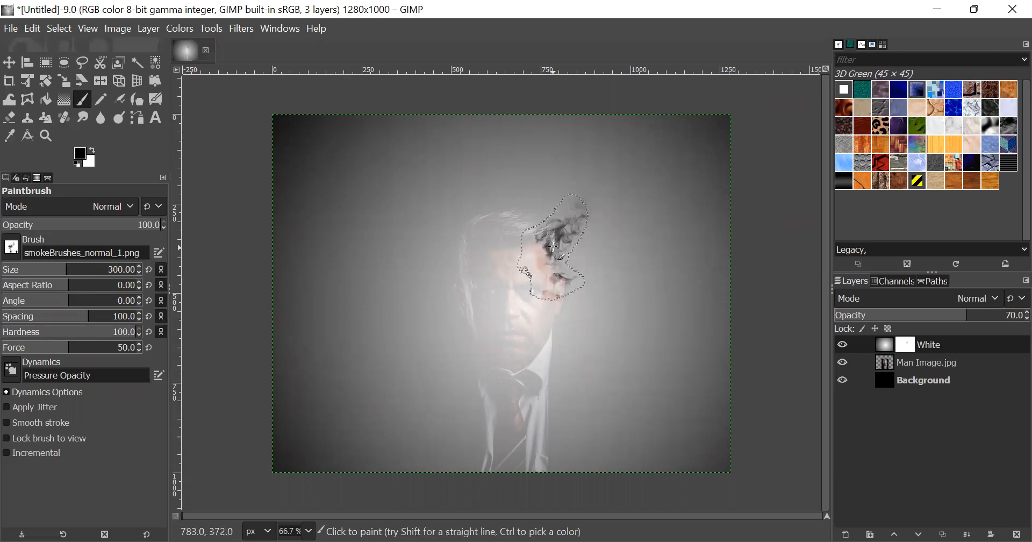
drag(553, 247, 562, 327)
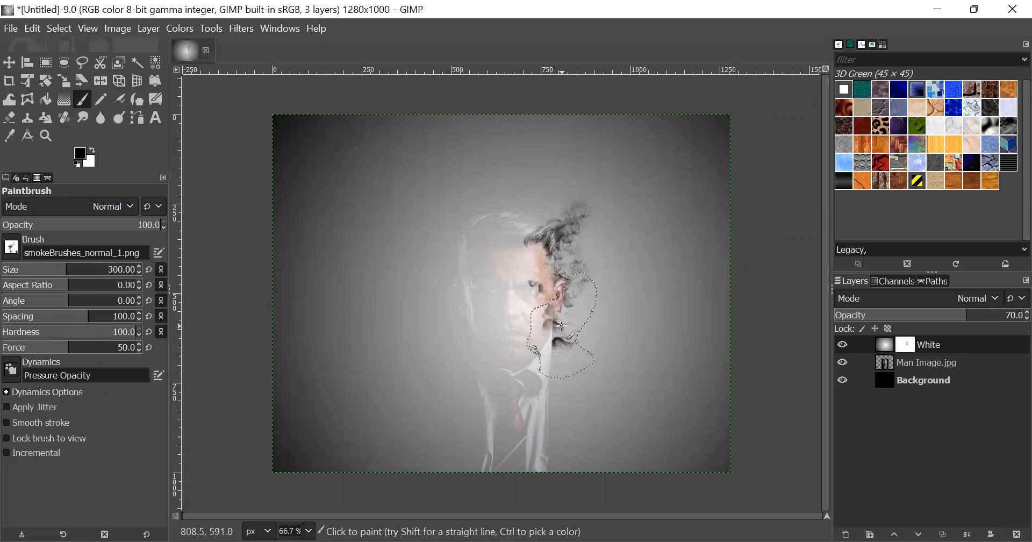
click(551, 356)
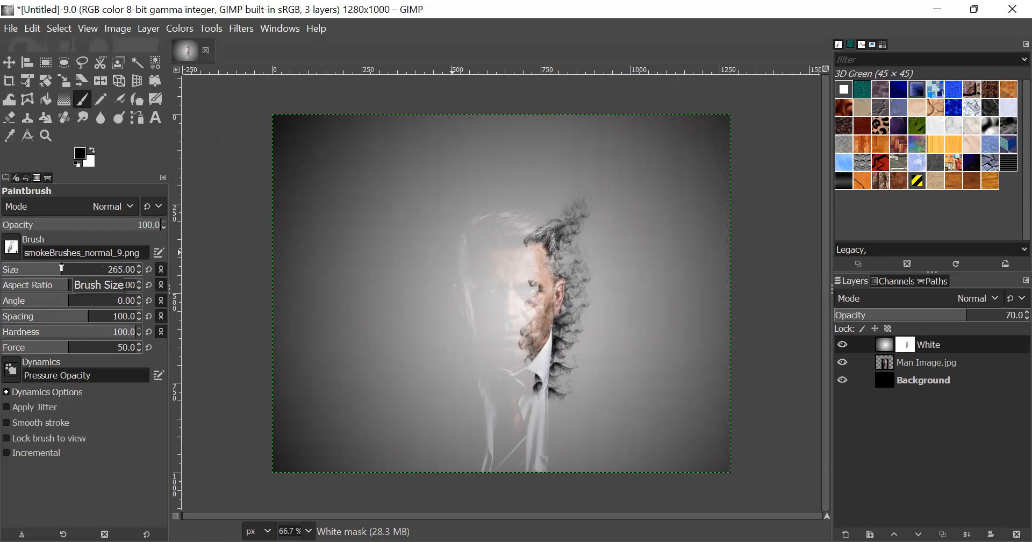
click(477, 242)
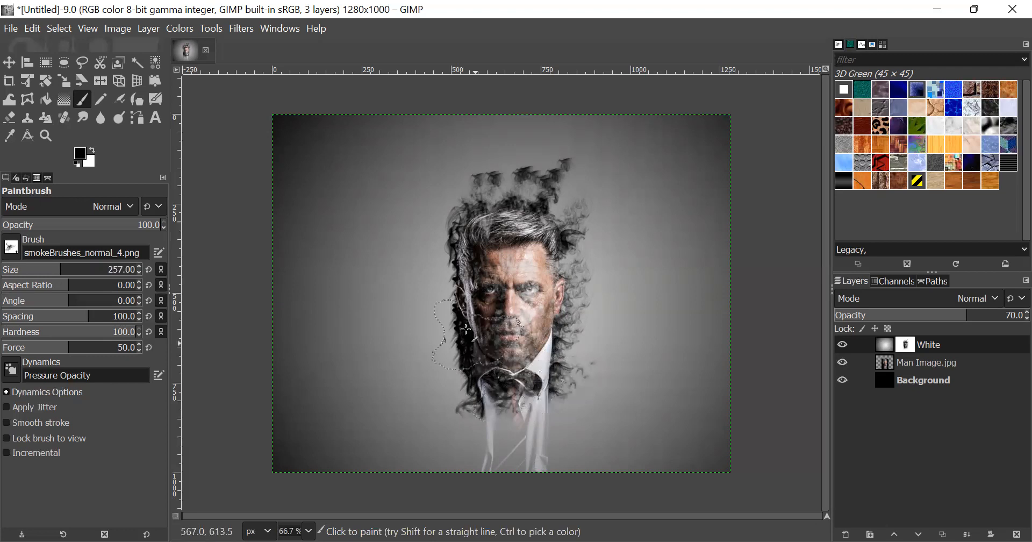
click(452, 326)
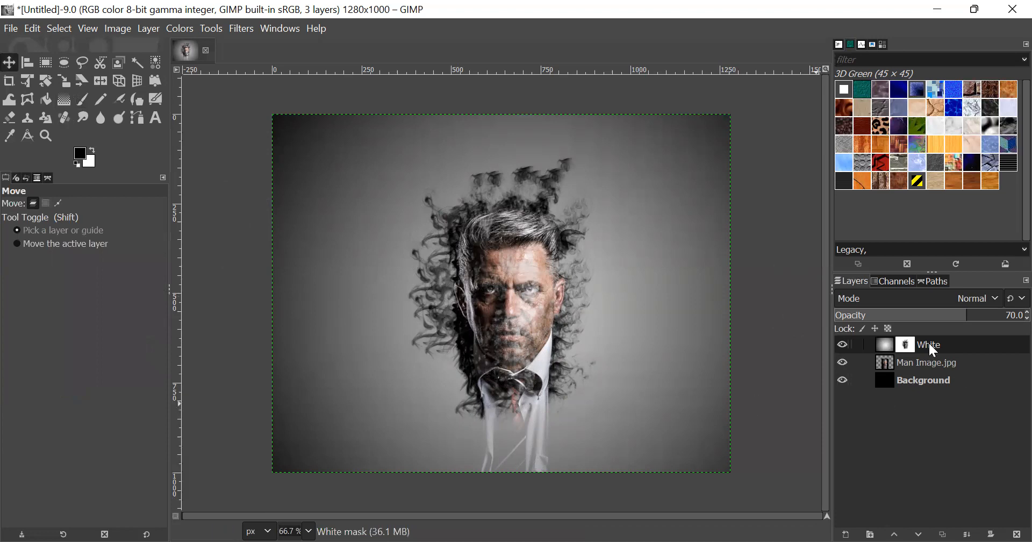
Apply the White layer's mask permanently.
right_click(929, 346)
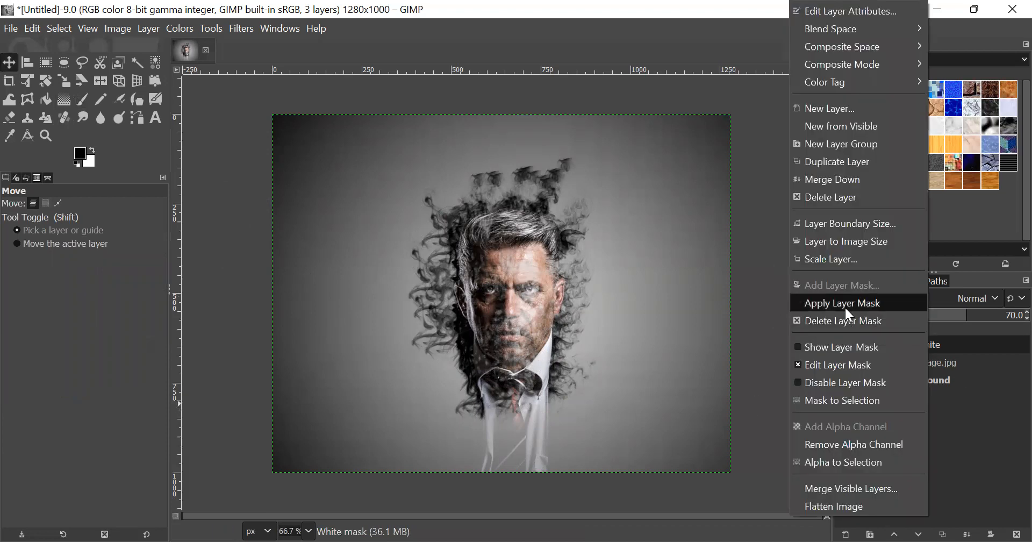
click(842, 303)
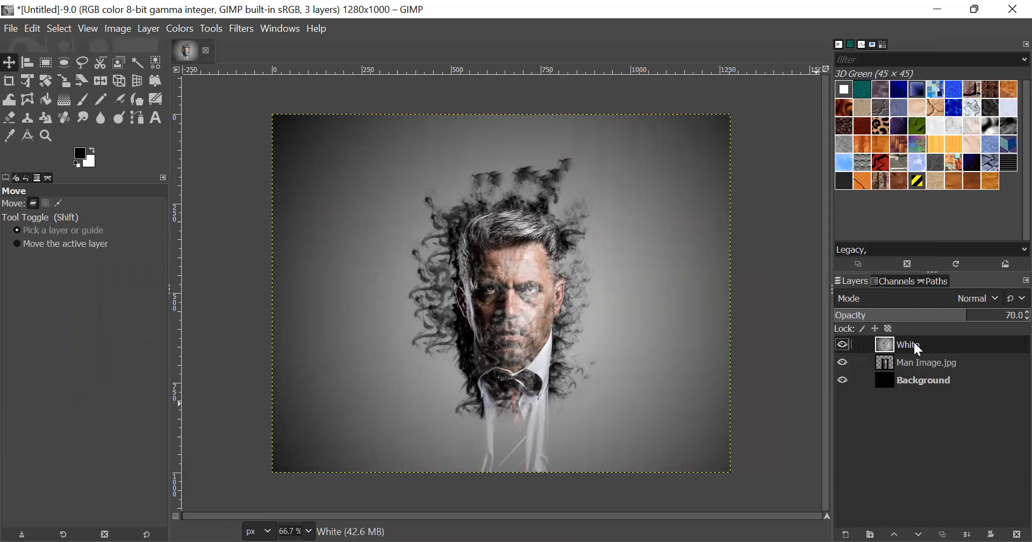
click(12, 28)
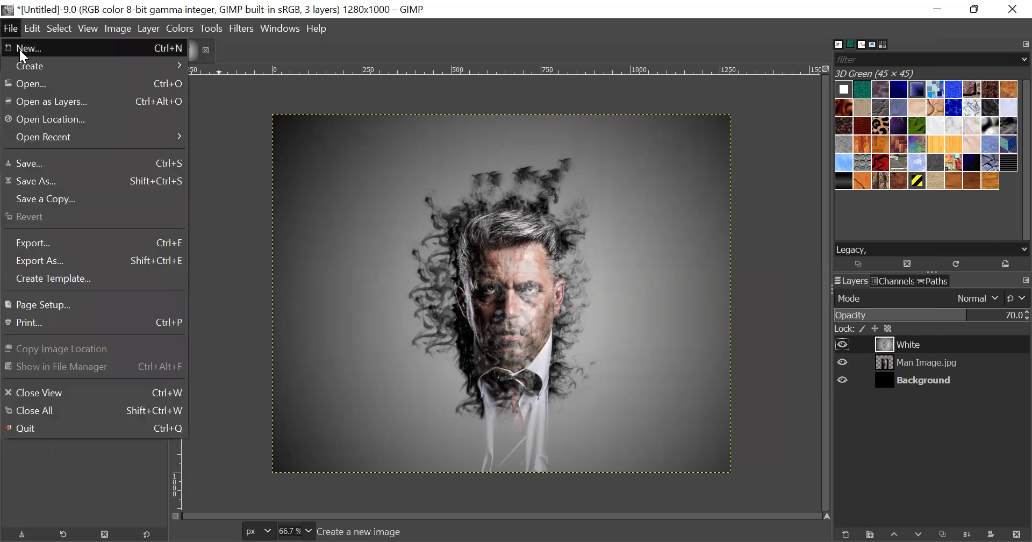
mouse_move(5, 227)
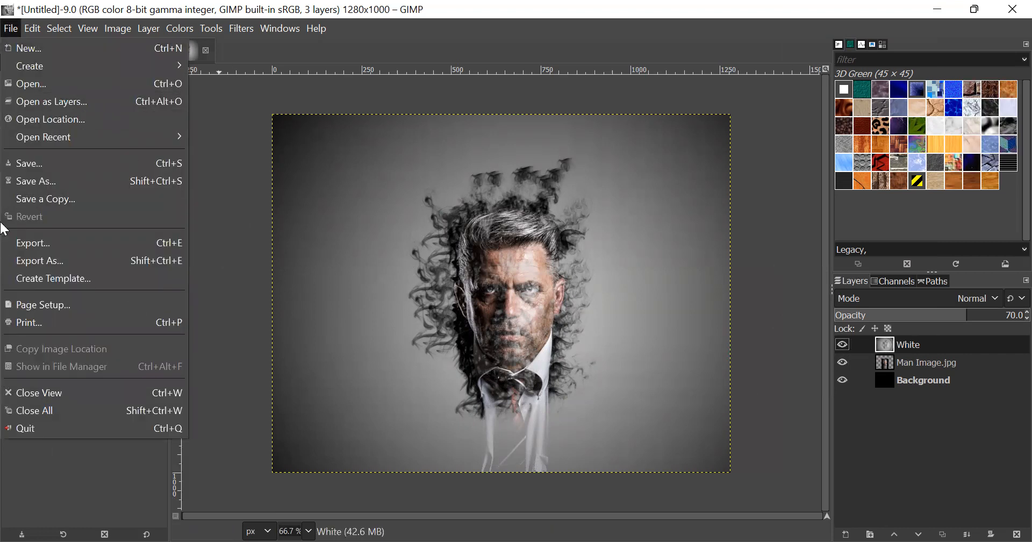
click(149, 29)
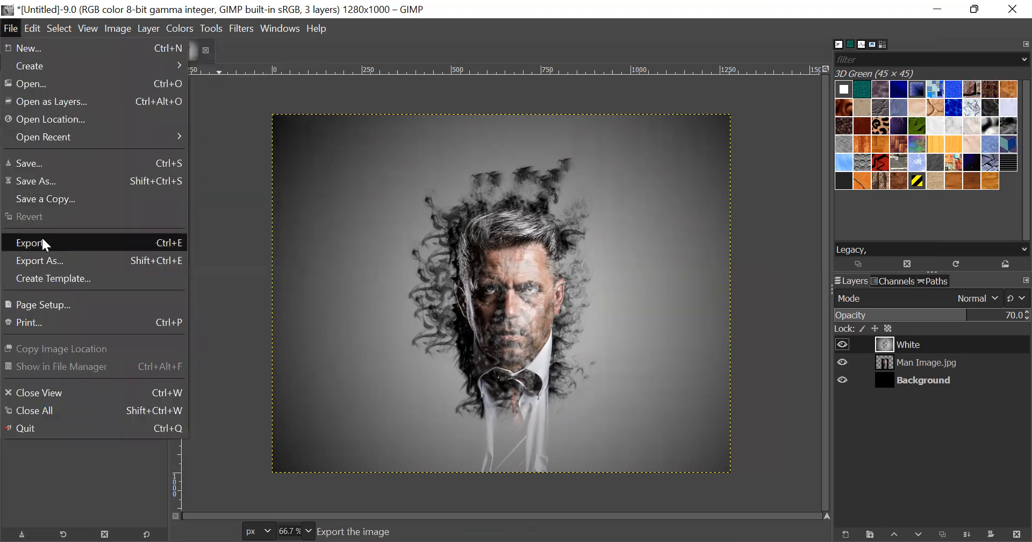
click(28, 243)
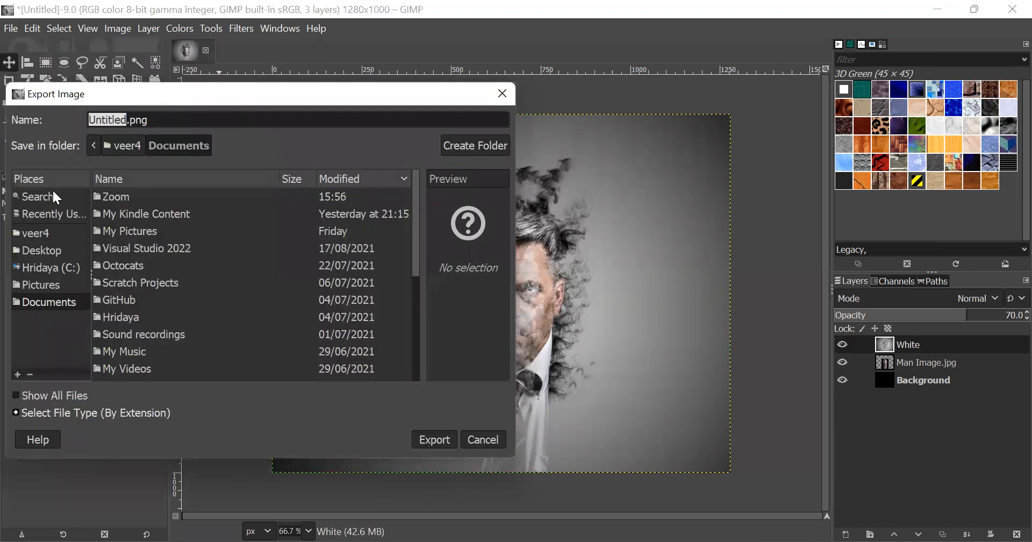
text(Smoke .png)
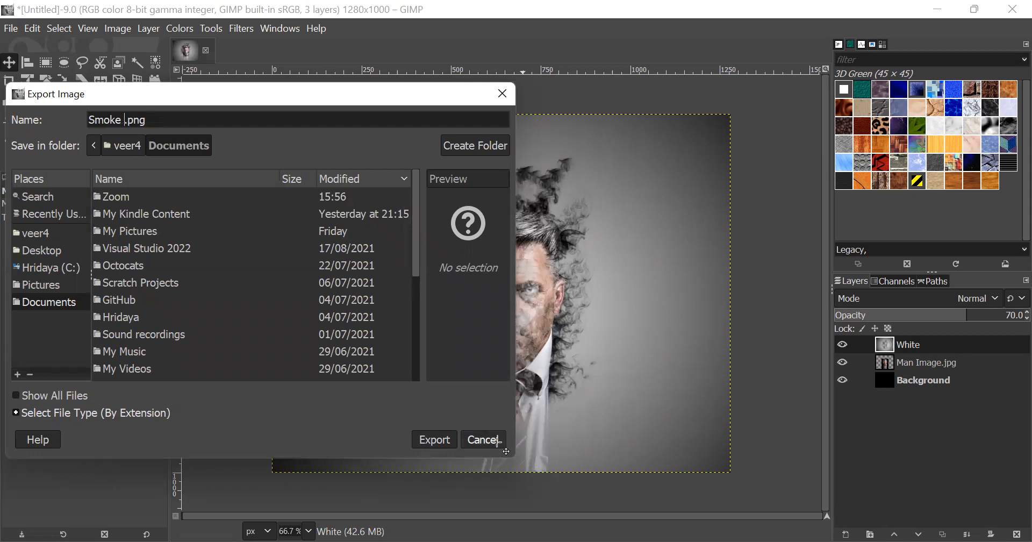
click(484, 440)
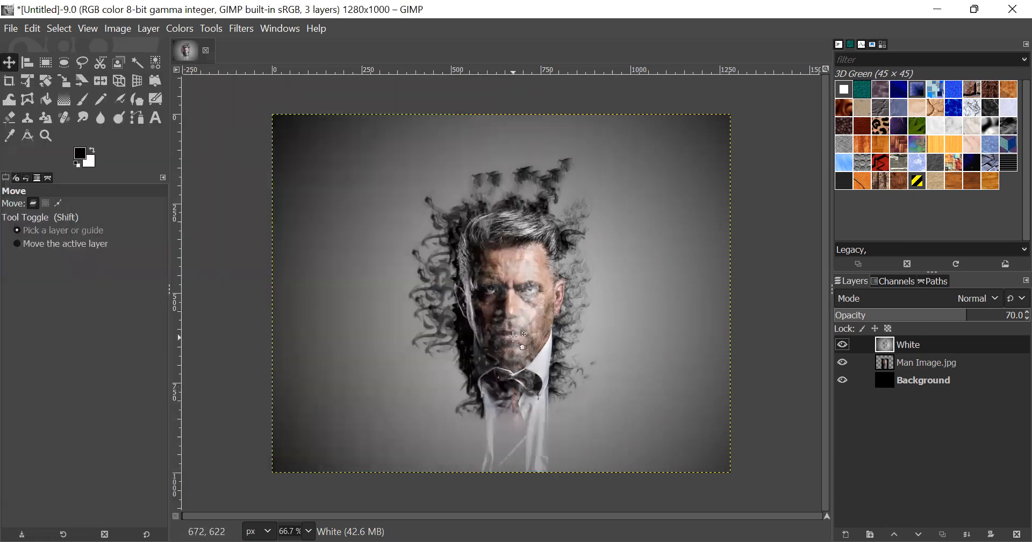